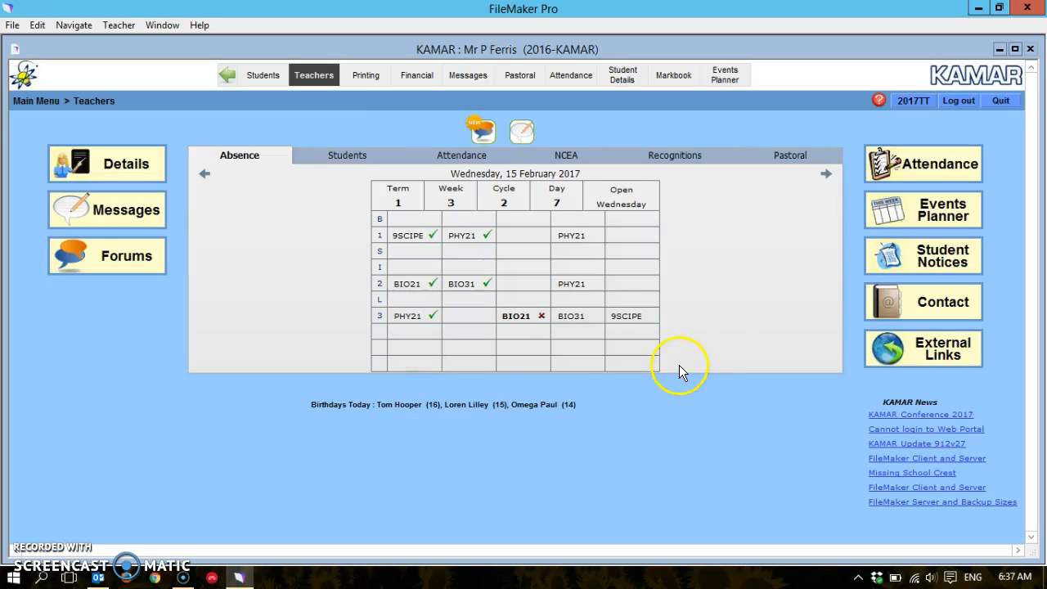
mouse_move(695, 255)
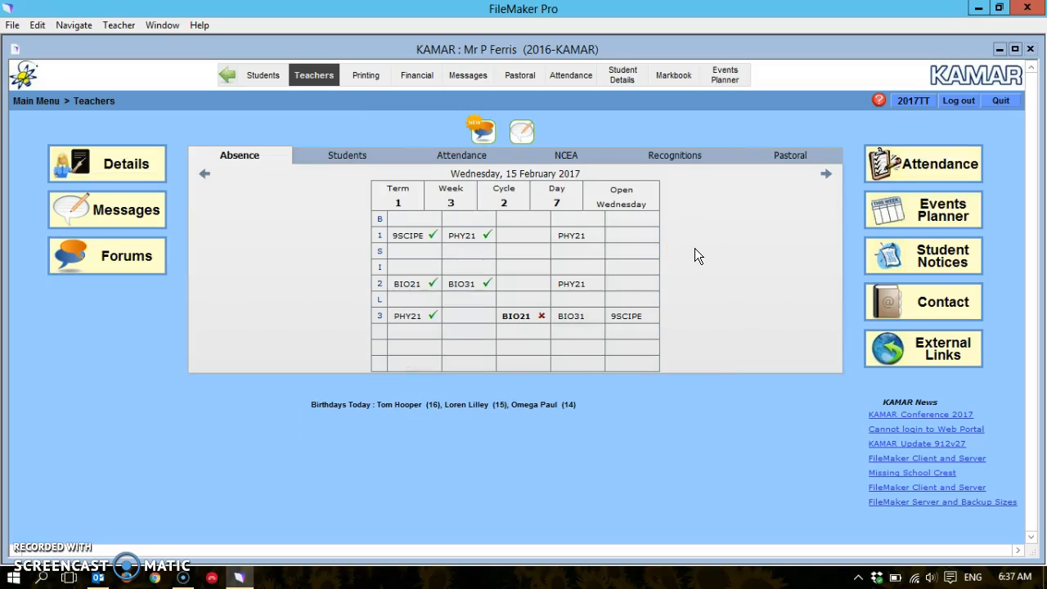
mouse_move(412, 419)
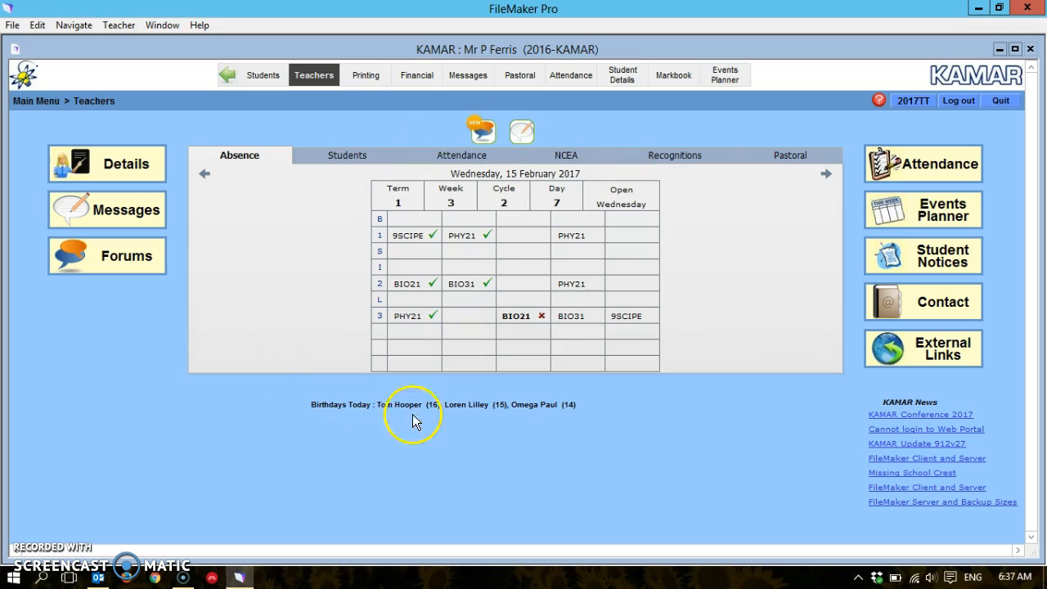
mouse_move(102, 580)
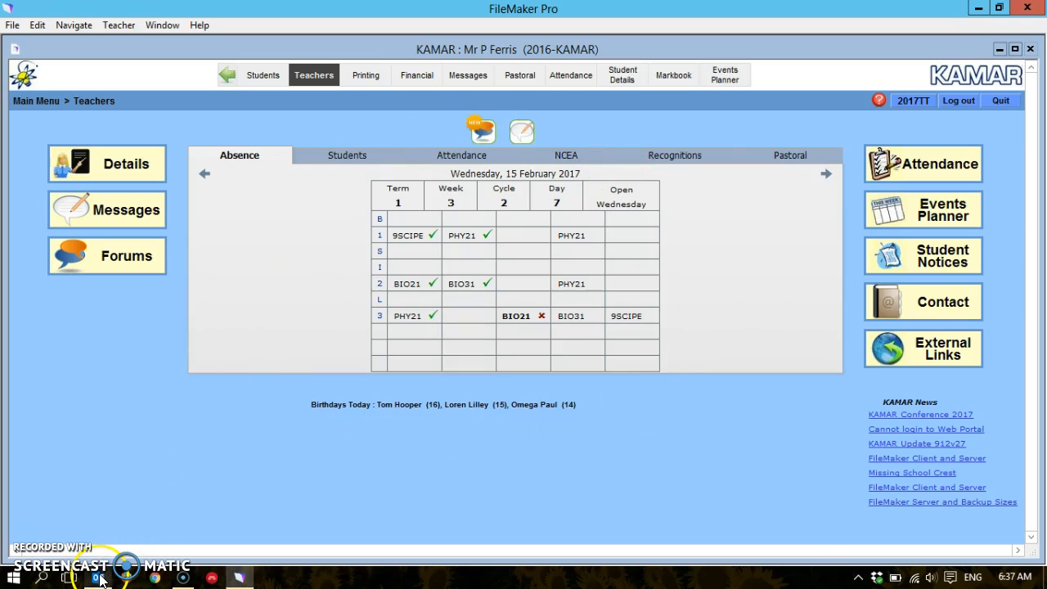
Display the timetable calendar as the Monday–Friday work week of 13–17 February 2017.
left_click(99, 576)
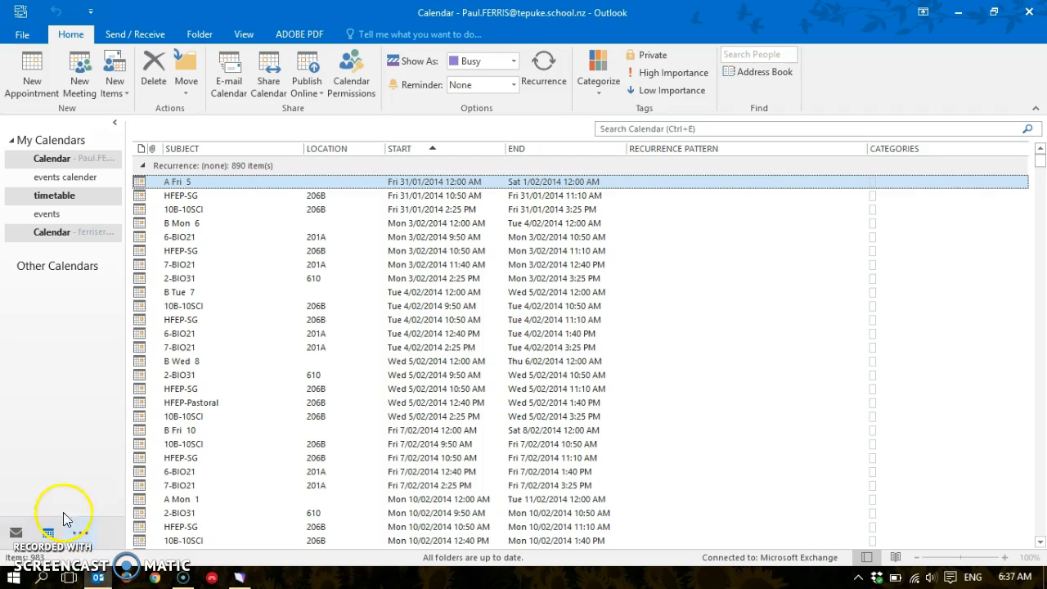
left_click(54, 194)
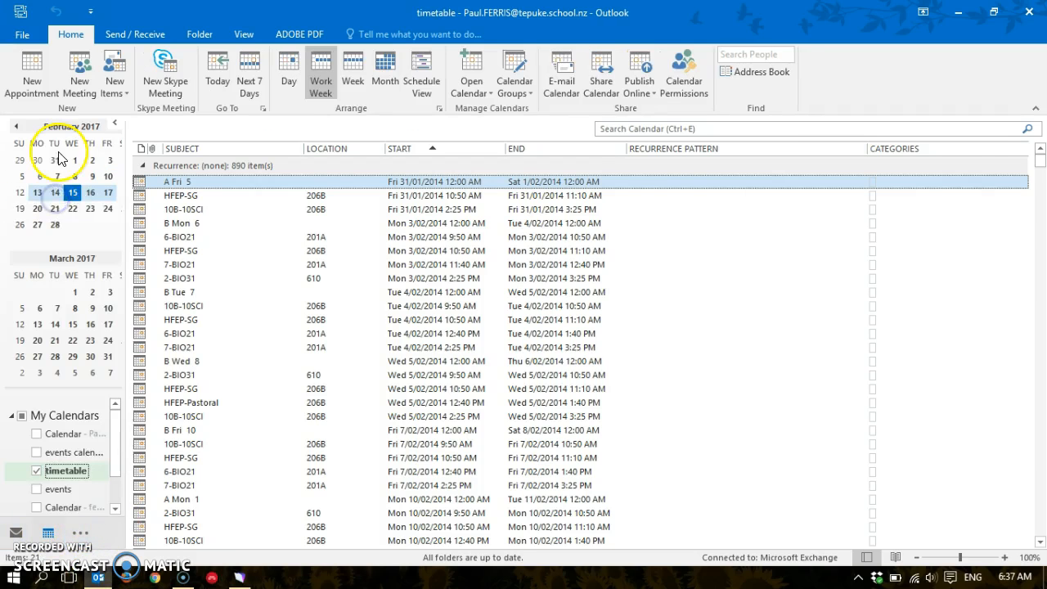
left_click(321, 74)
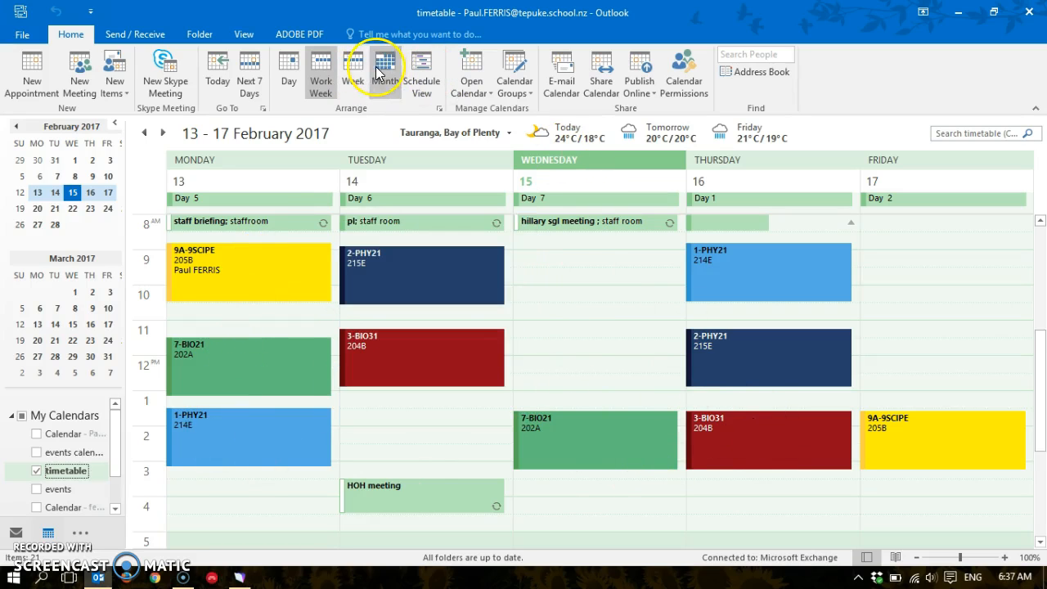
left_click(380, 69)
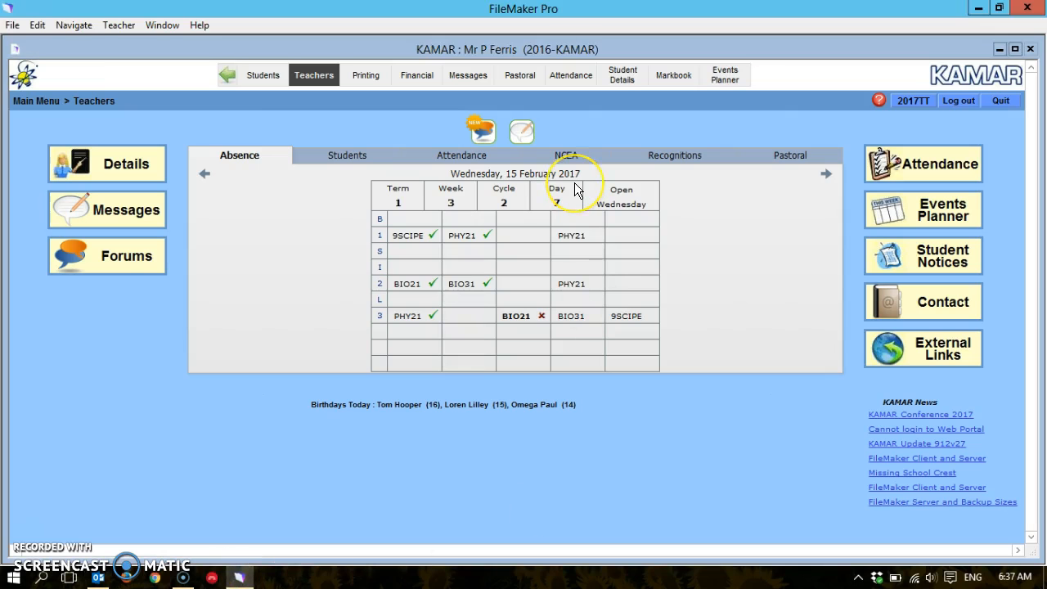
mouse_move(749, 121)
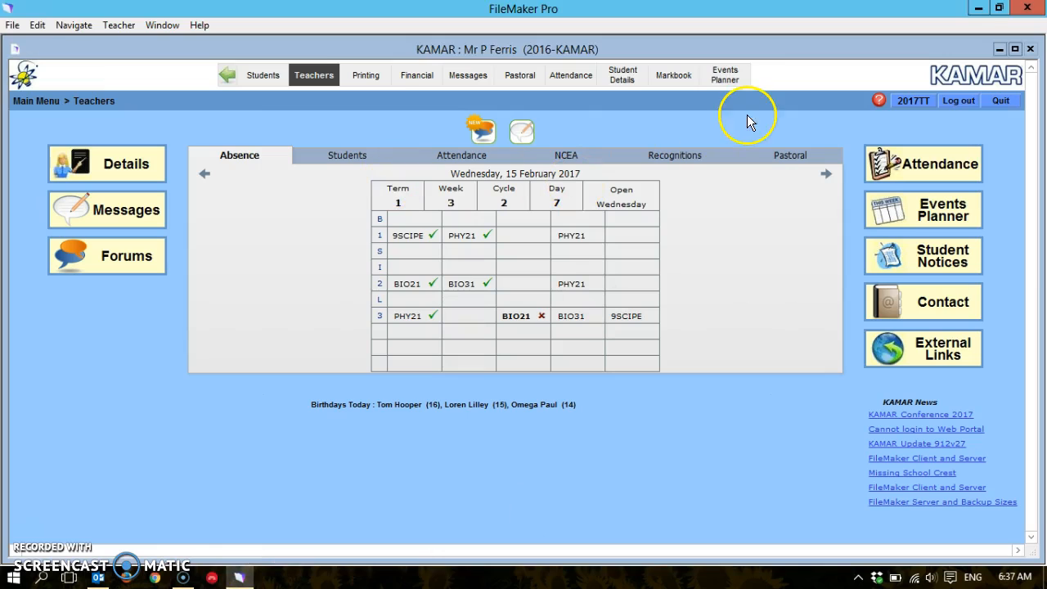
mouse_move(725, 75)
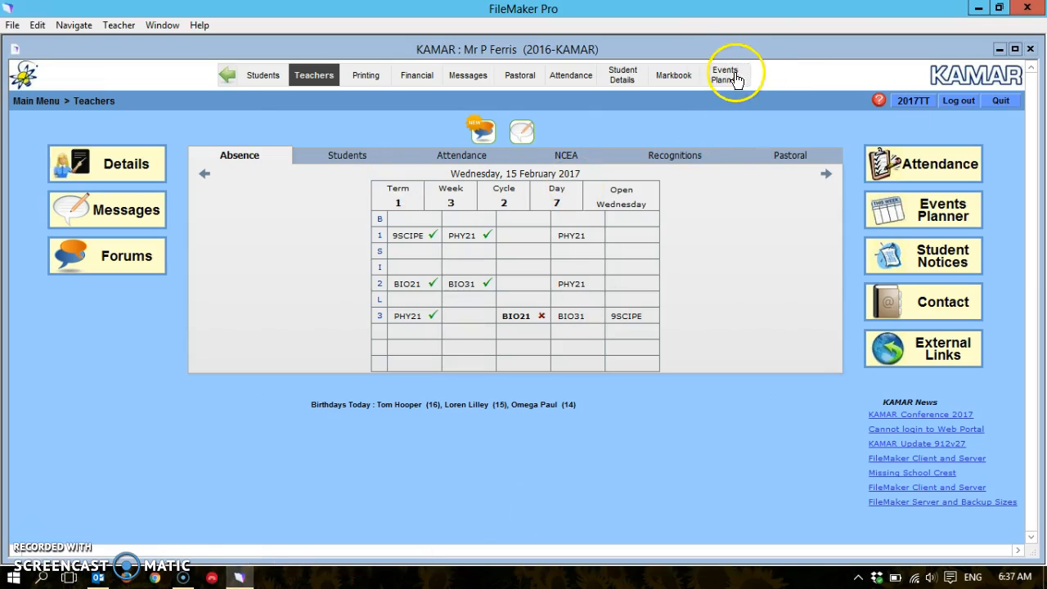
mouse_move(188, 53)
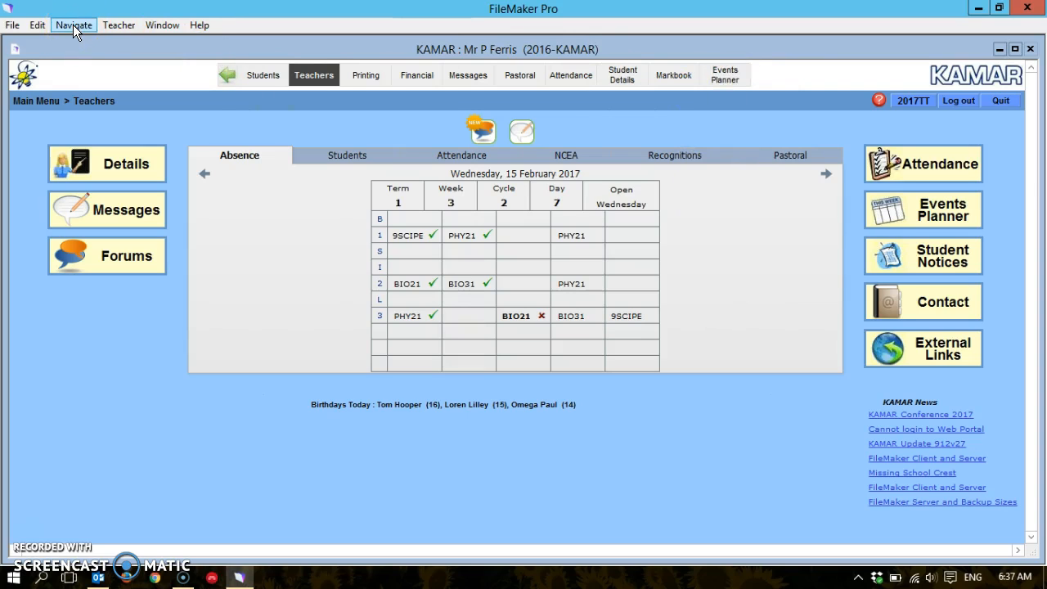
Show KAMAR's Navigate menu listing the Events Planner.
left_click(72, 25)
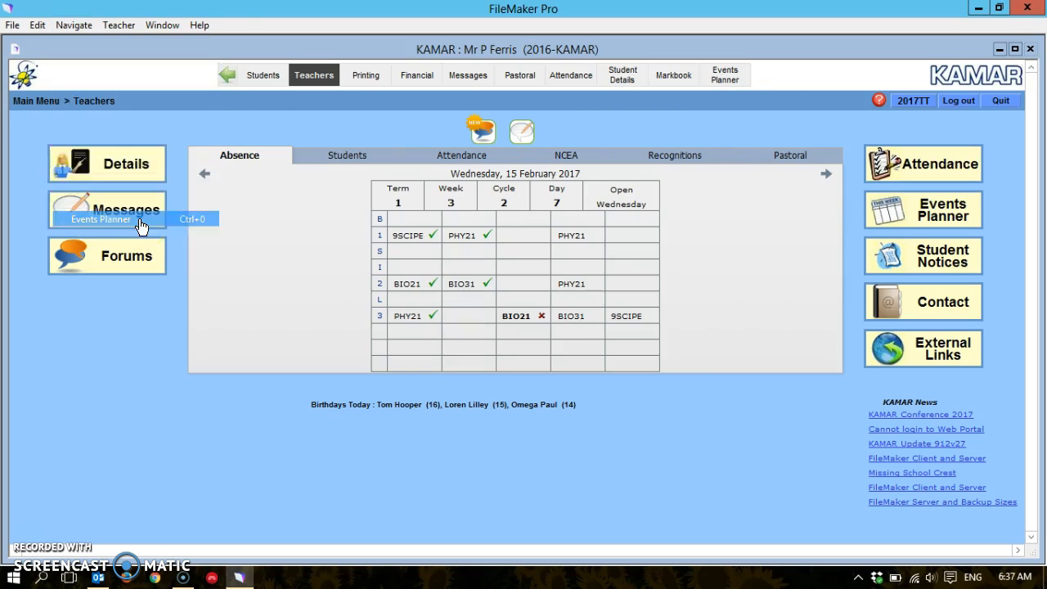
Go to the Events Planner calendar for the teacher's 2017 timetable.
left_click(102, 219)
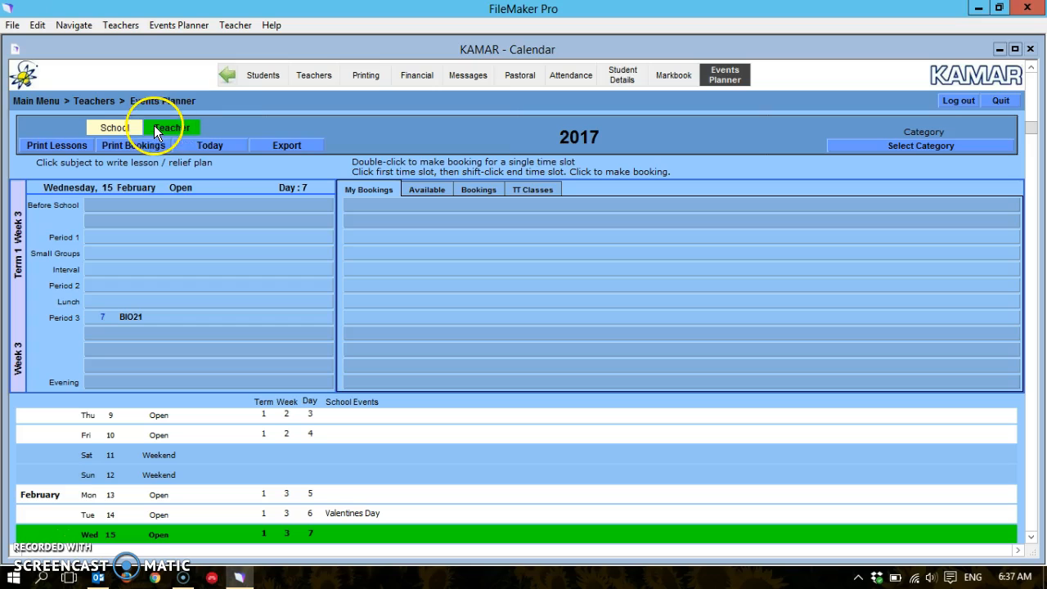
mouse_move(288, 151)
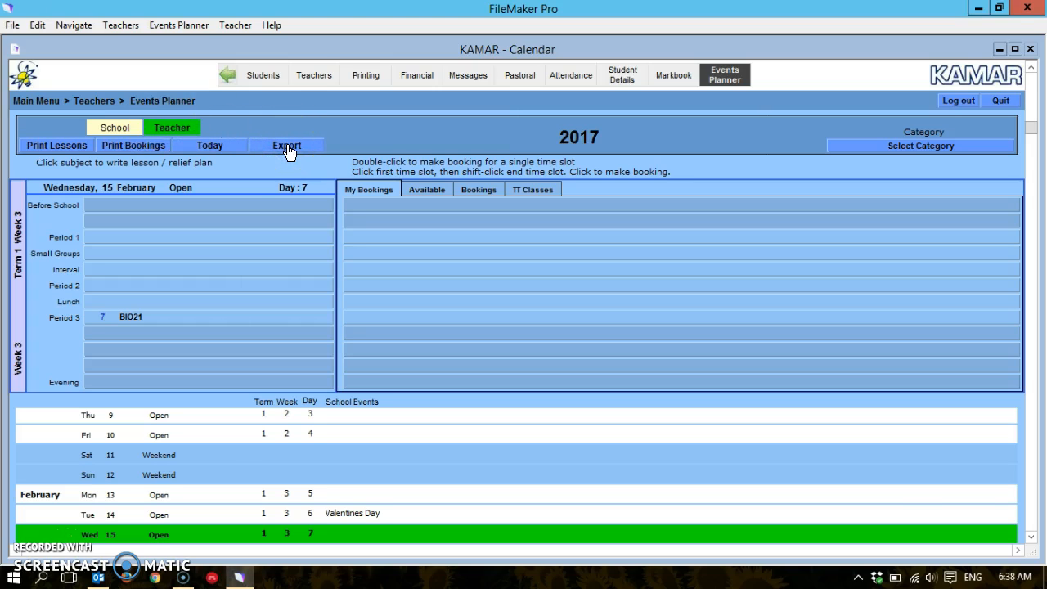
Export the teacher timetable as FEP Calendar 2017.ics to the Desktop, replacing the existing file.
left_click(287, 144)
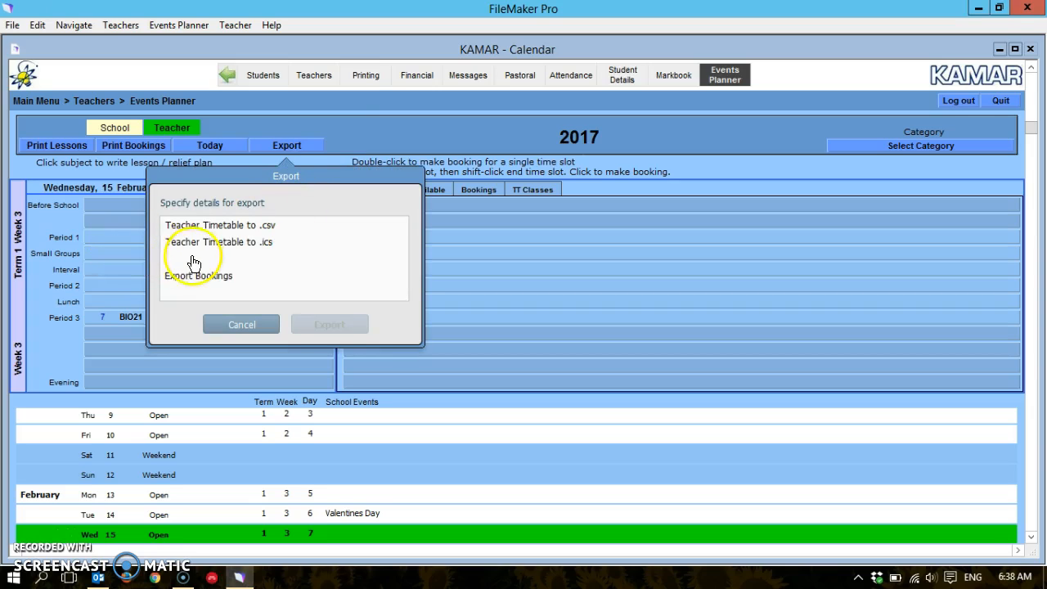
left_click(221, 242)
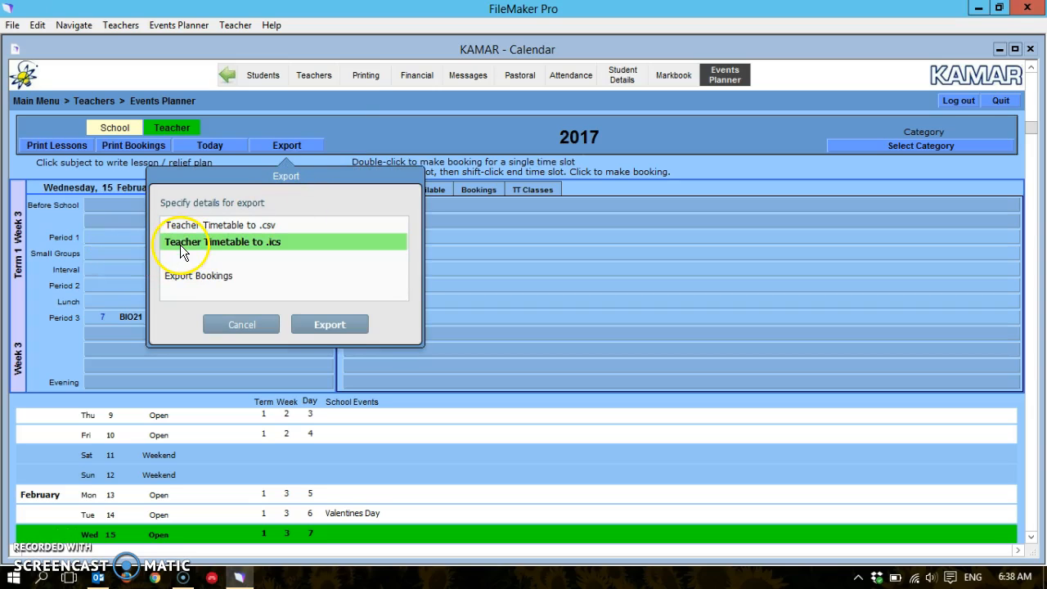
mouse_move(287, 249)
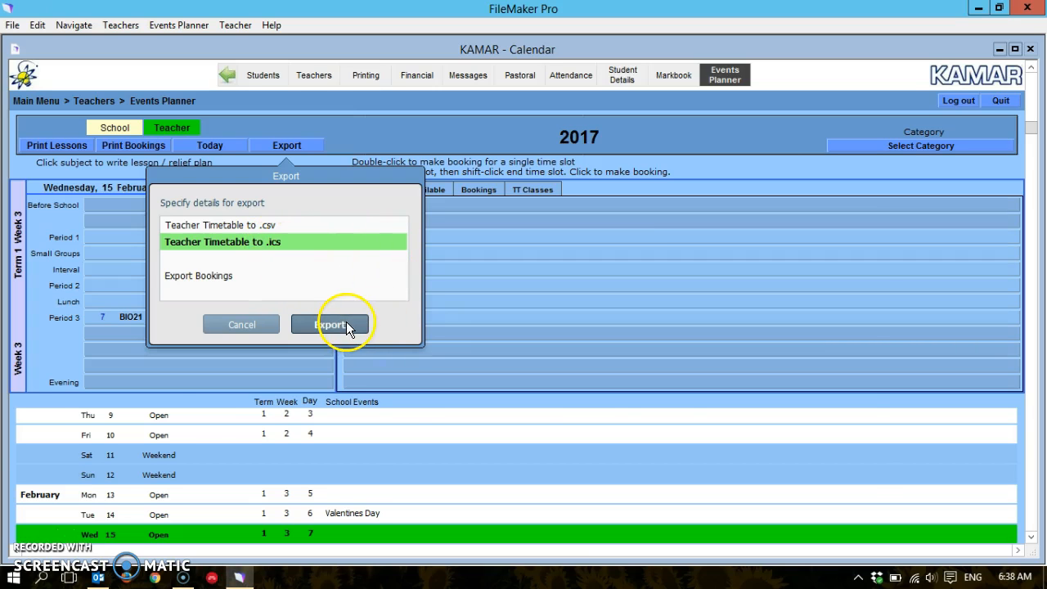
left_click(330, 324)
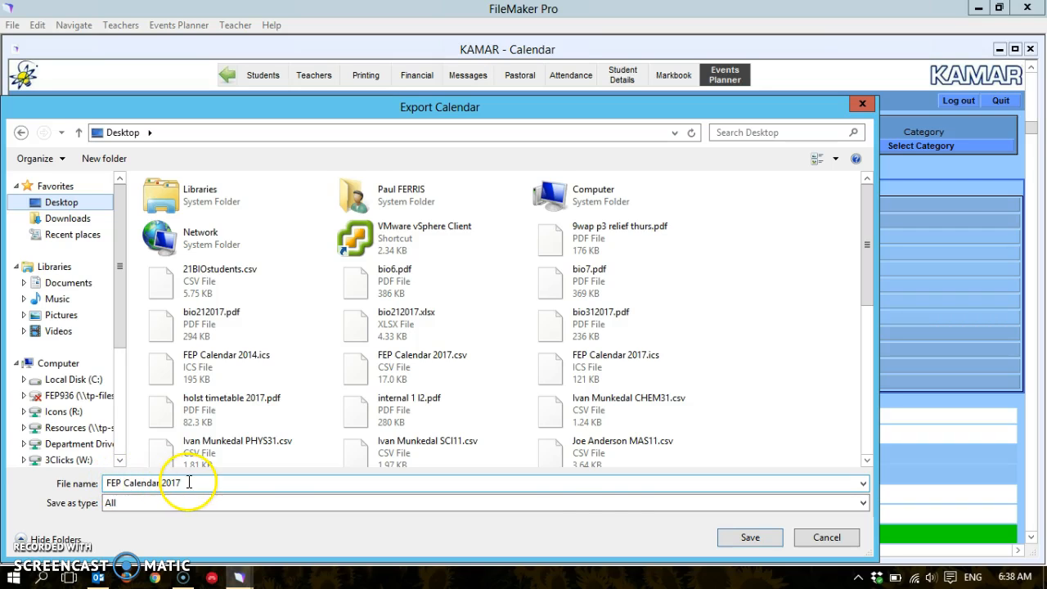
left_click(749, 537)
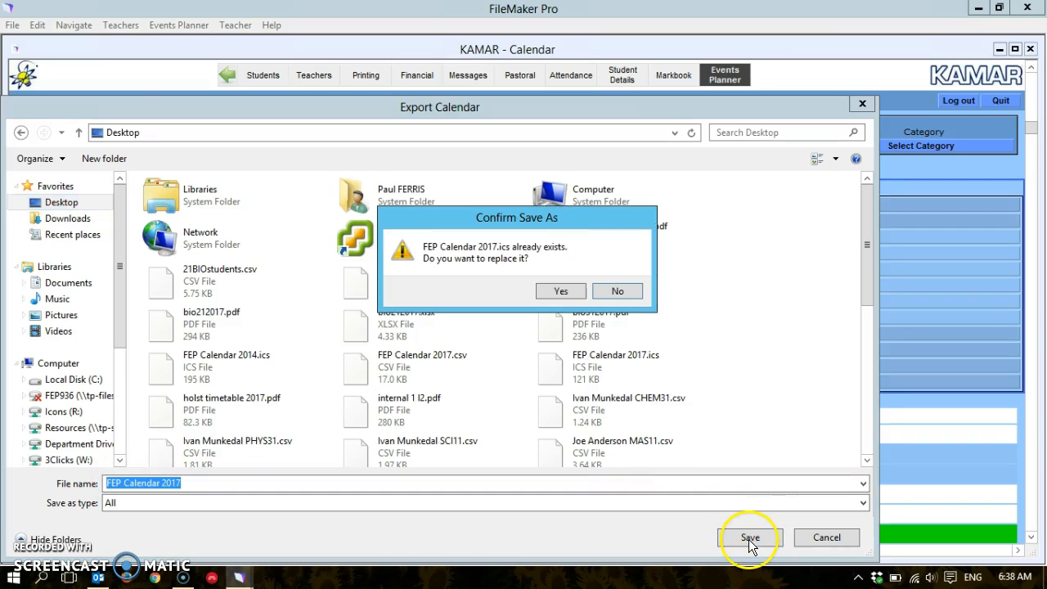
left_click(559, 292)
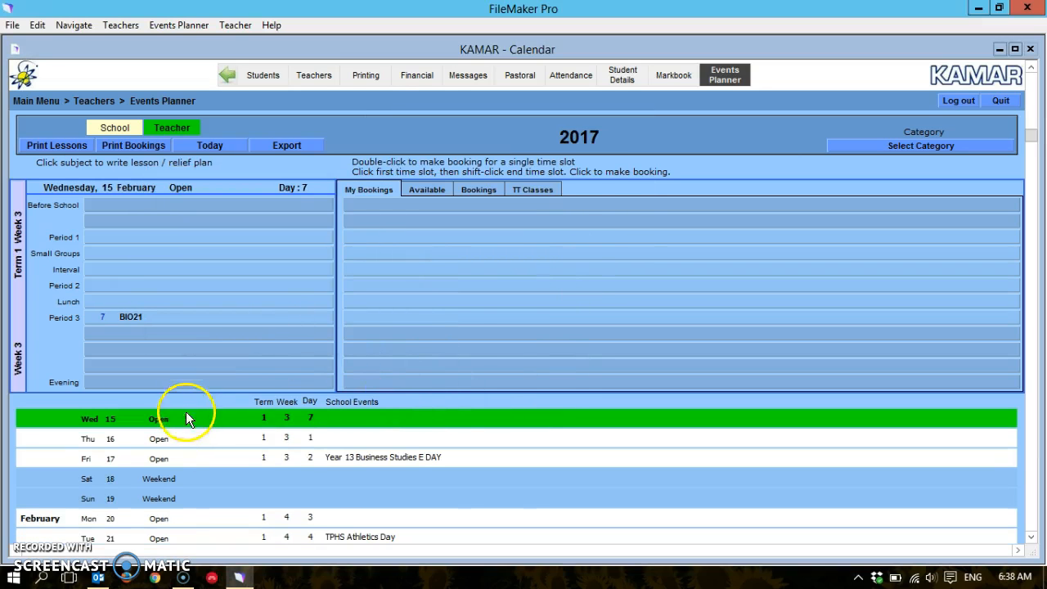
Switch to Outlook's File backstage Info page.
left_click(99, 577)
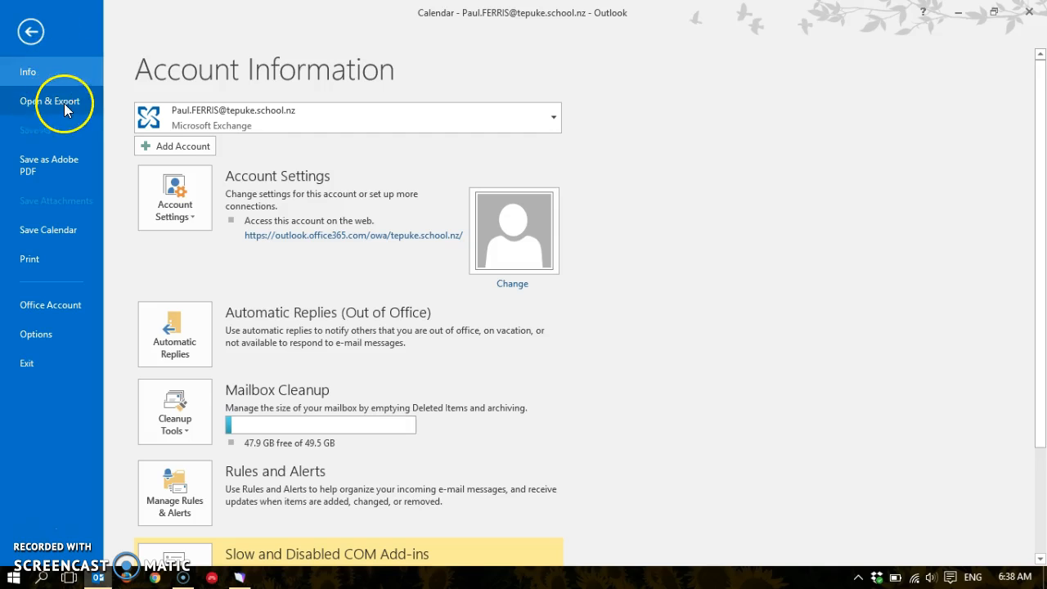
Open FEP Calendar 2017.ics from the Desktop as a new calendar beside the main one.
left_click(49, 102)
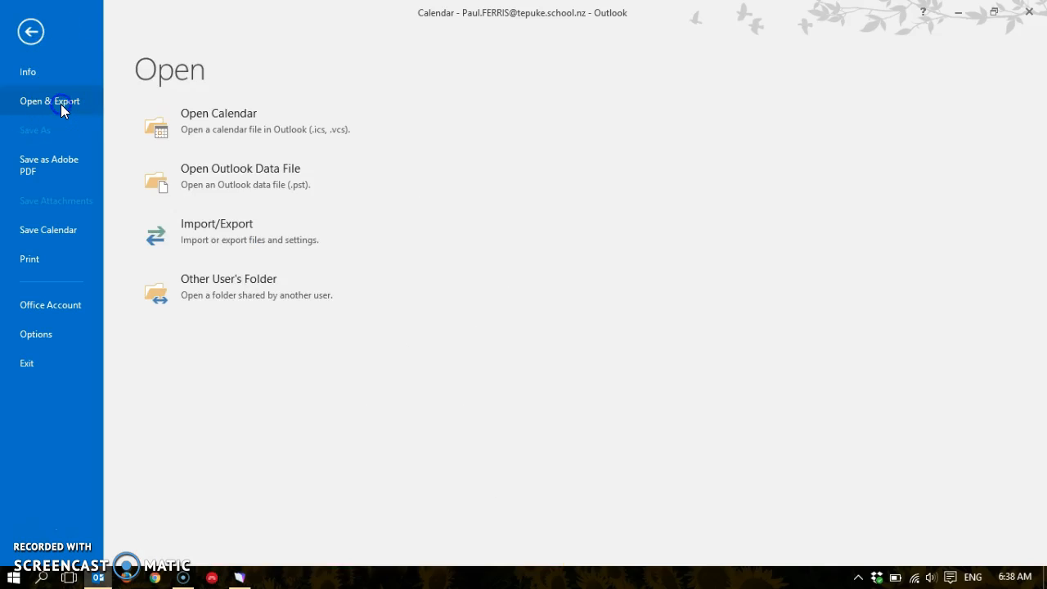
mouse_move(237, 128)
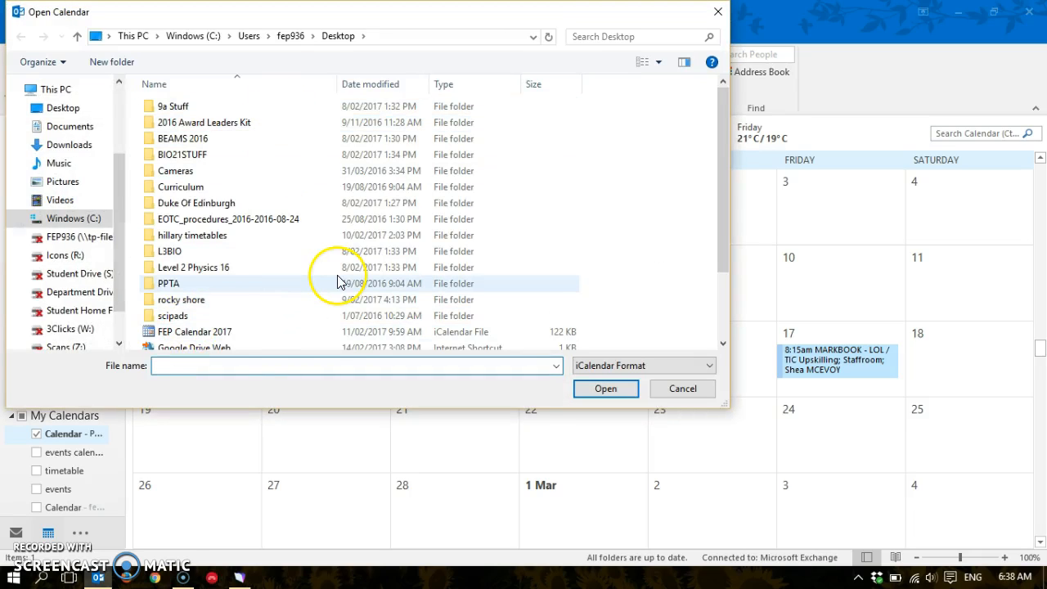
type("FE")
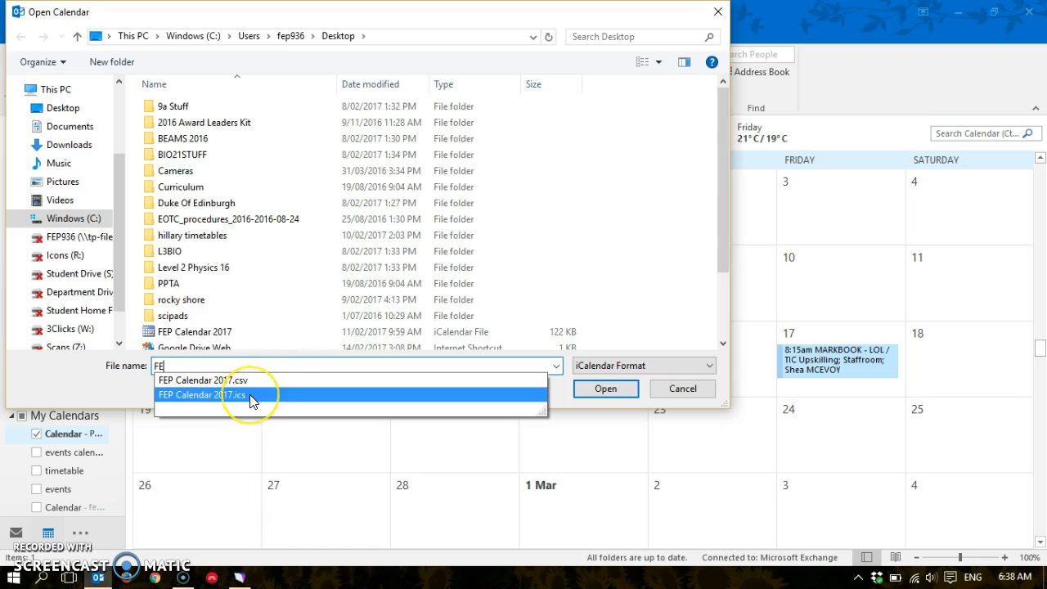
mouse_move(193, 403)
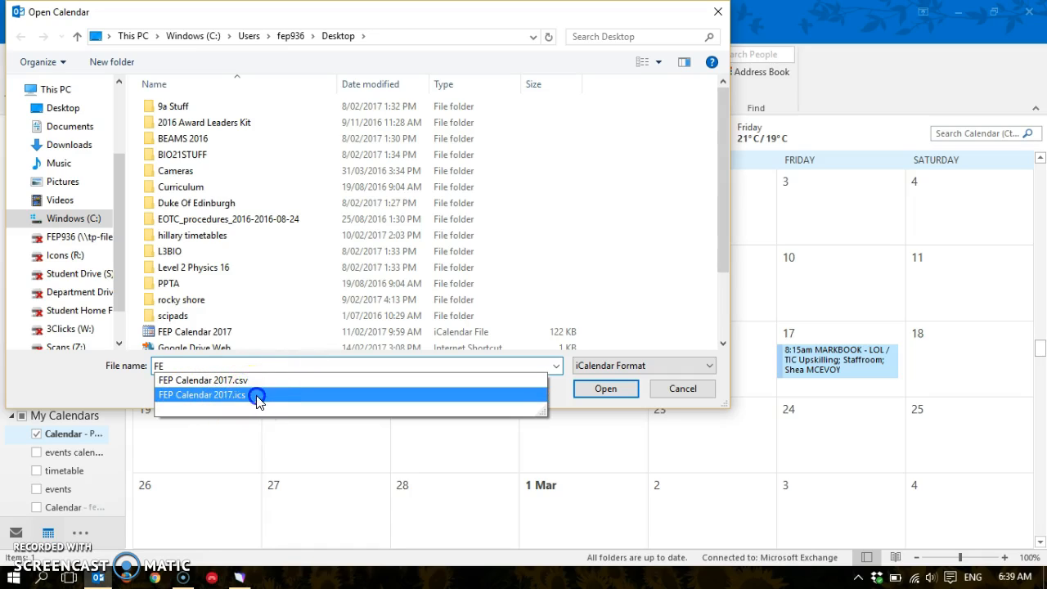
left_click(201, 394)
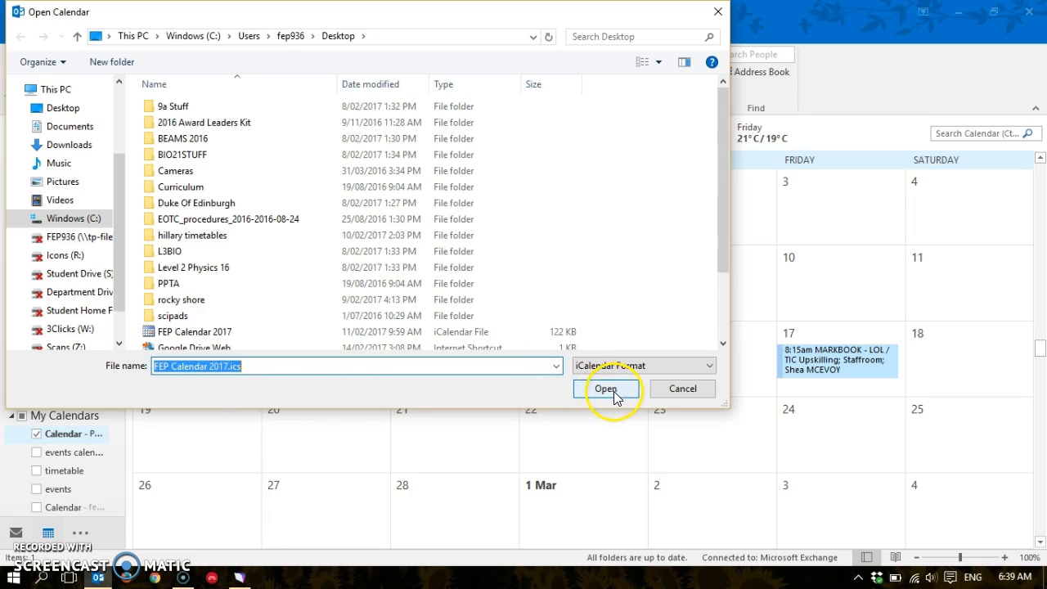
left_click(605, 389)
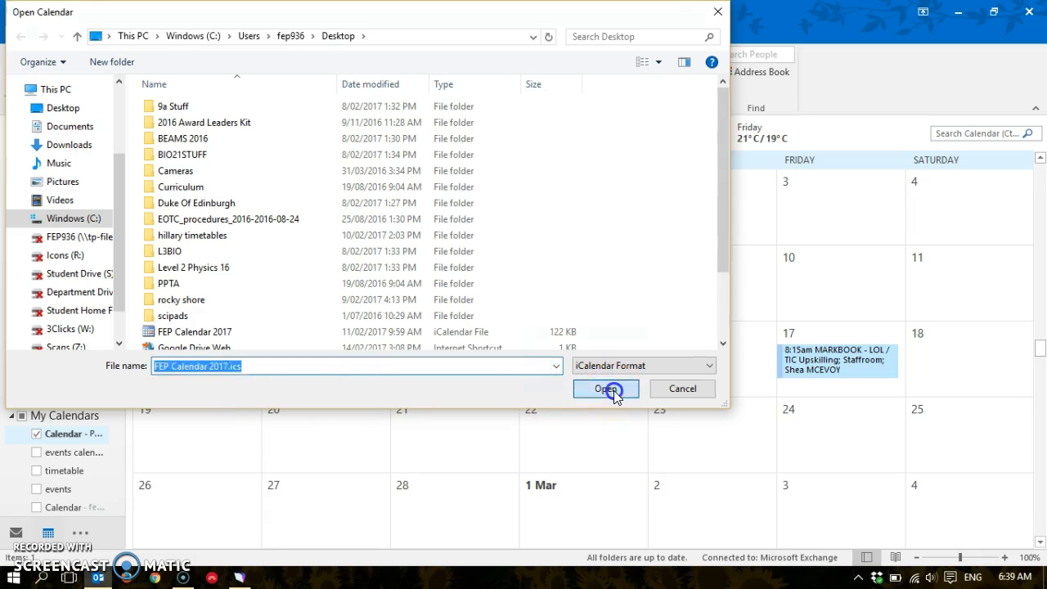
left_click(605, 389)
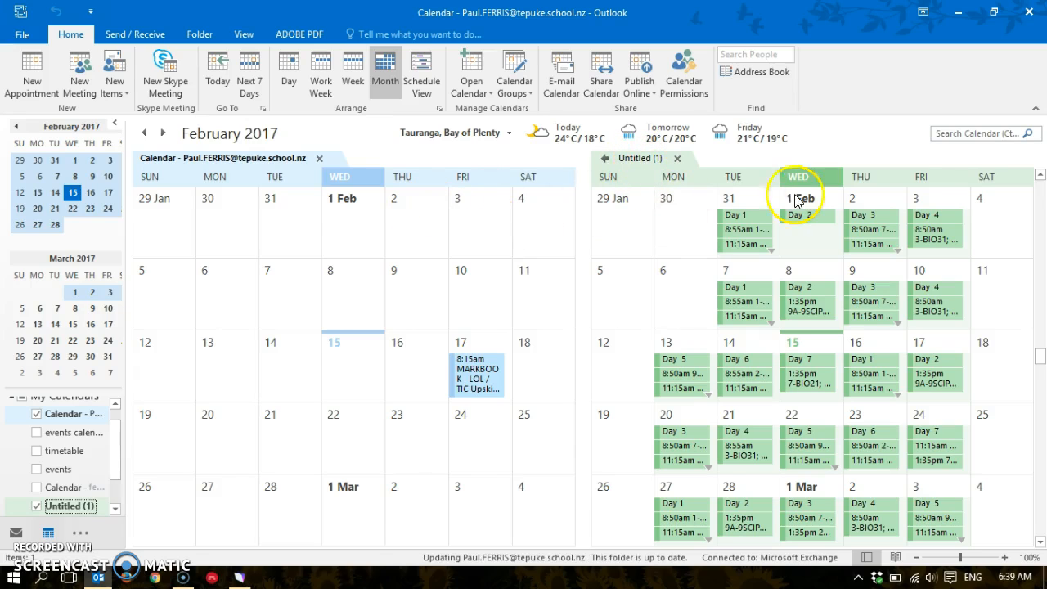
mouse_move(352, 74)
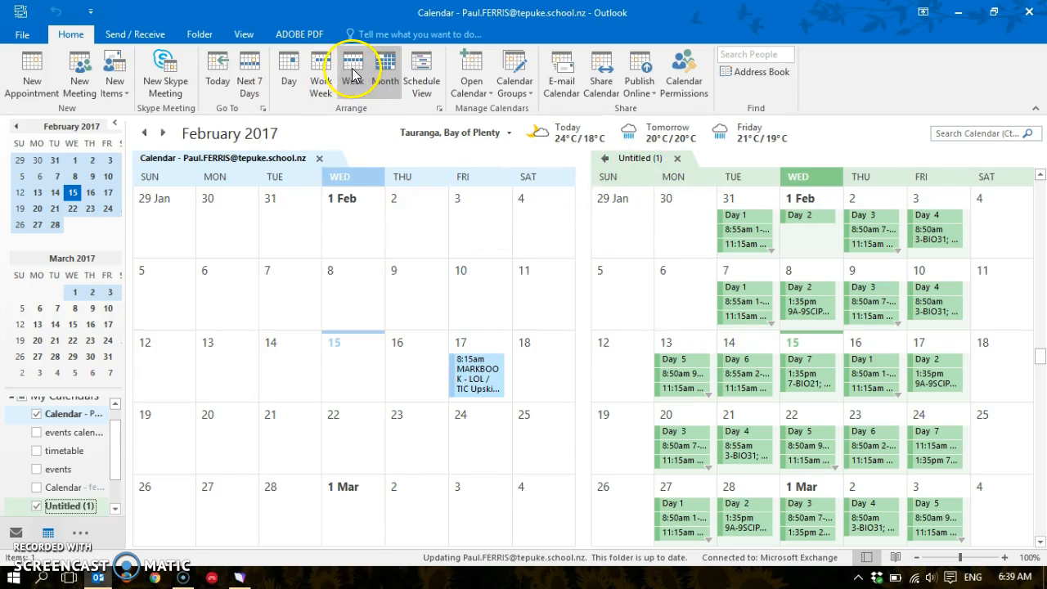
Show both calendars overlaid as the 13–17 February 2017 work week.
left_click(320, 73)
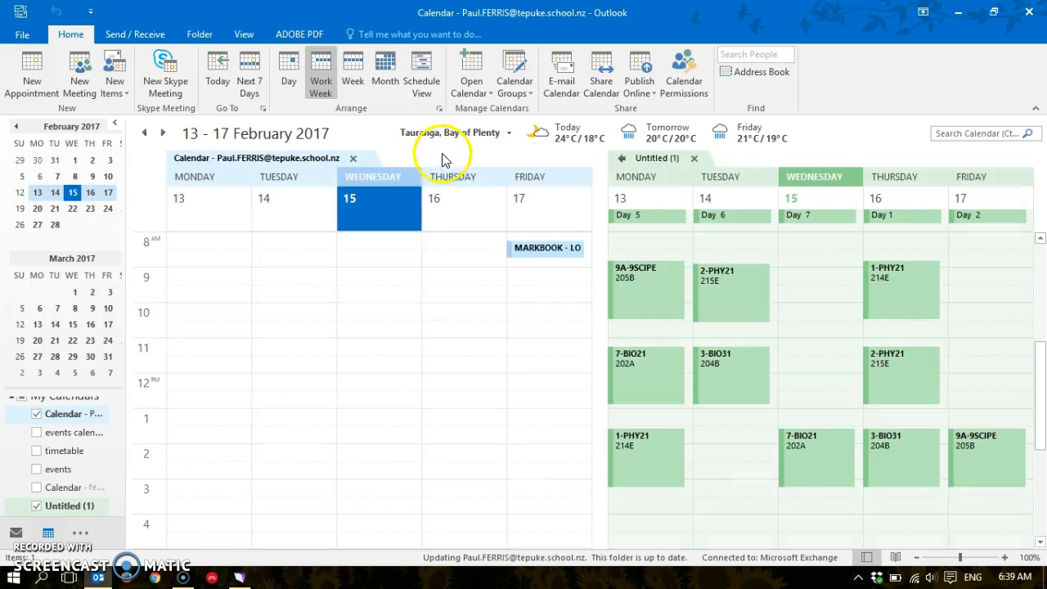
mouse_move(170, 265)
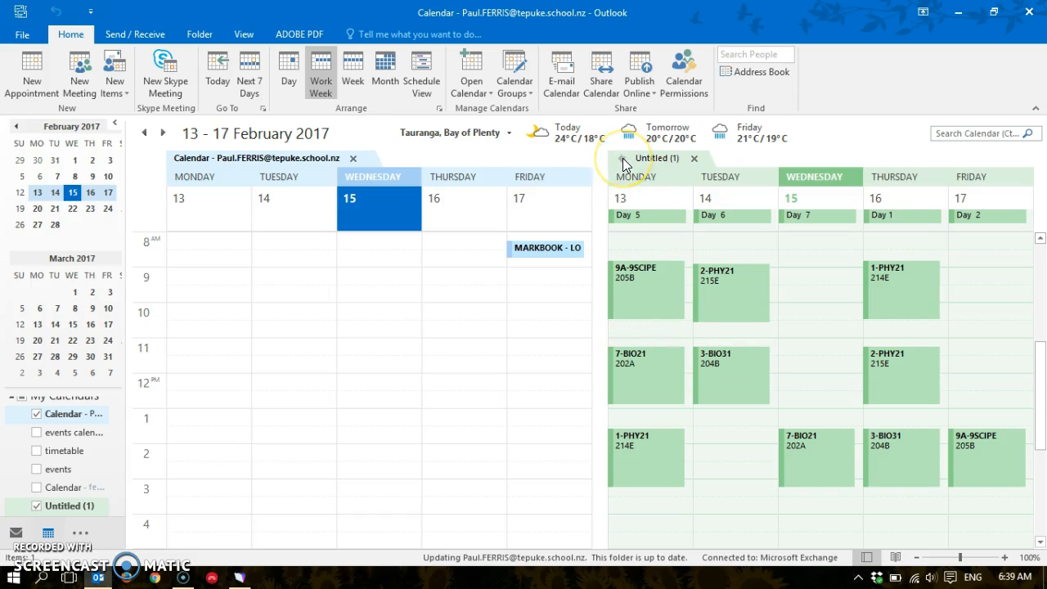
mouse_move(625, 157)
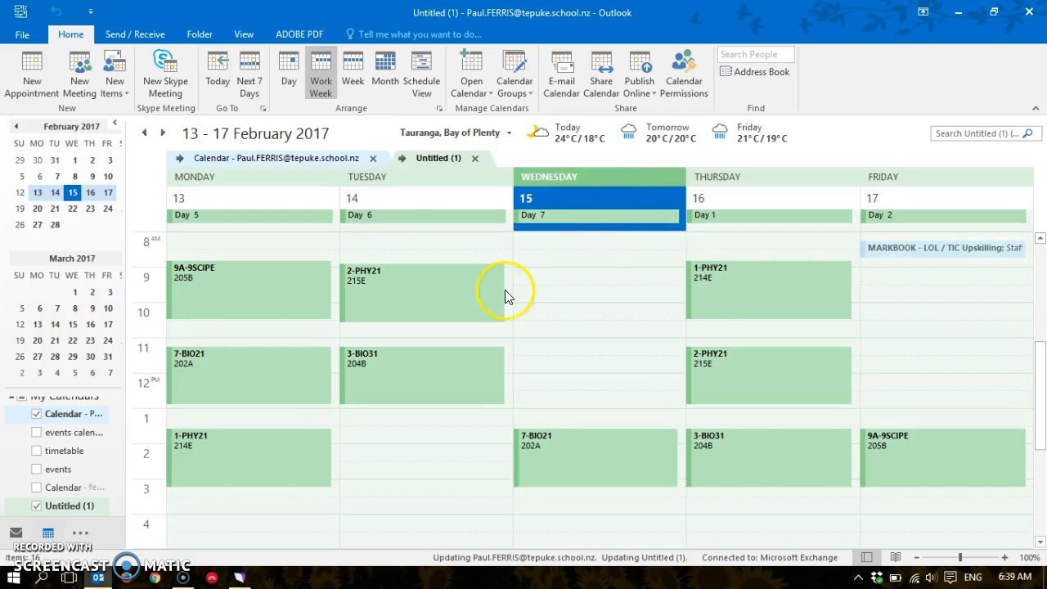
mouse_move(711, 347)
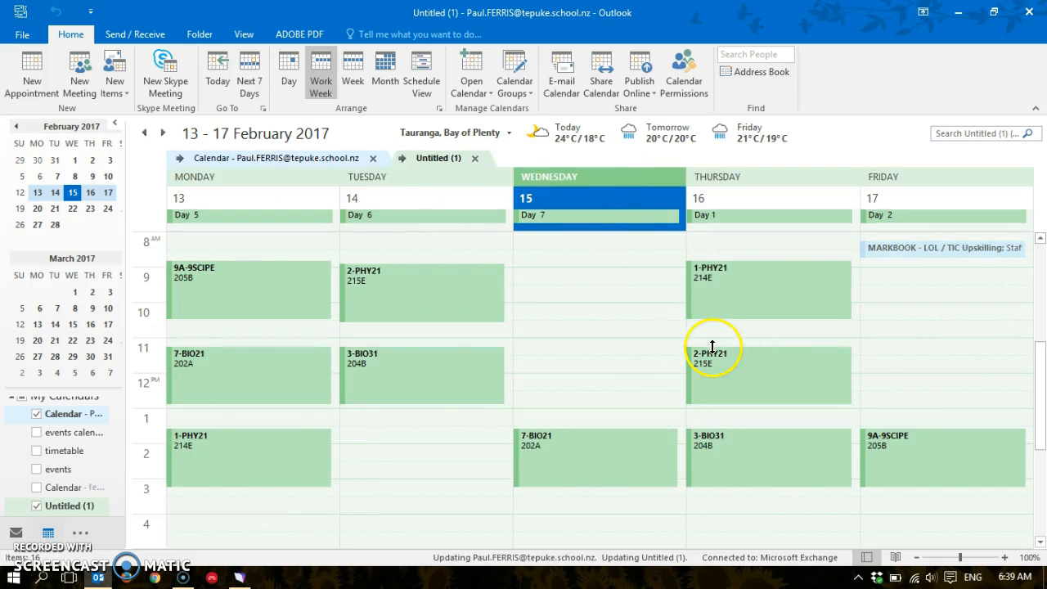
mouse_move(291, 428)
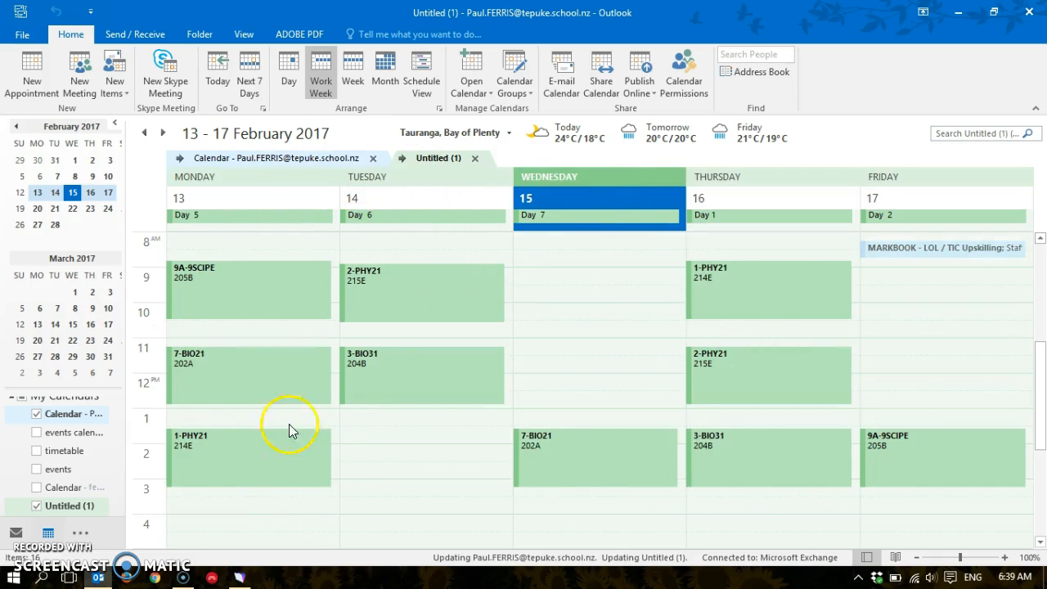